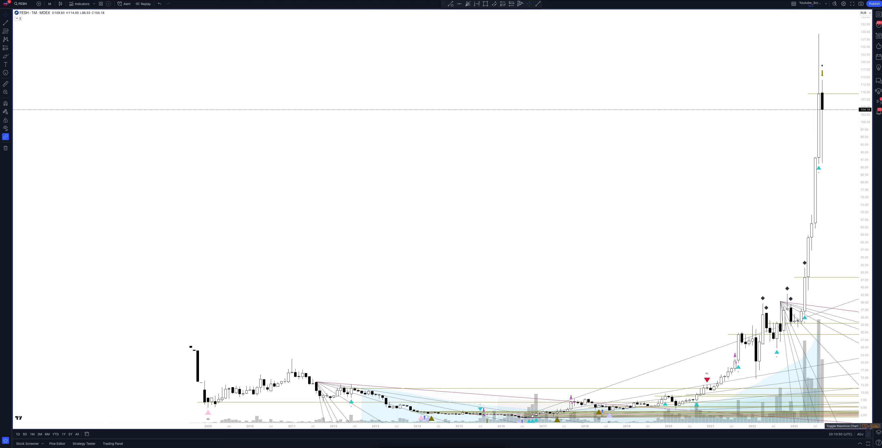
Restore the eight-pane FESH layout spanning 4h, 1h, daily, weekly and monthly charts.
{"action": "left_click", "coordinate": [49, 4]}
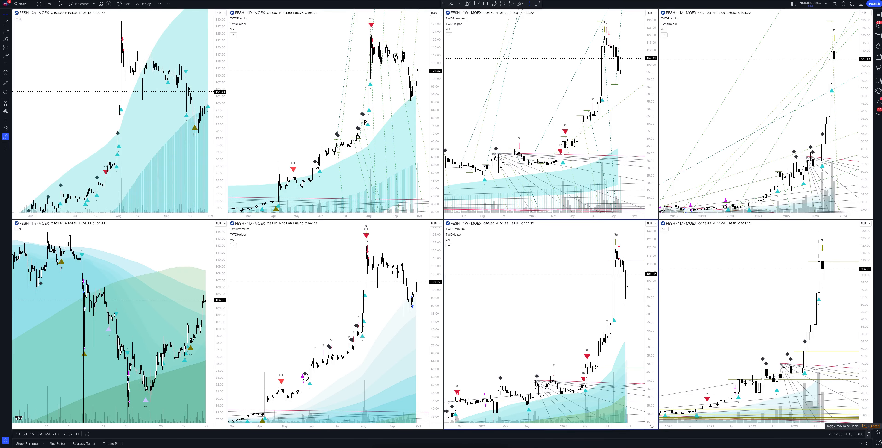
{"action": "left_click", "coordinate": [868, 434]}
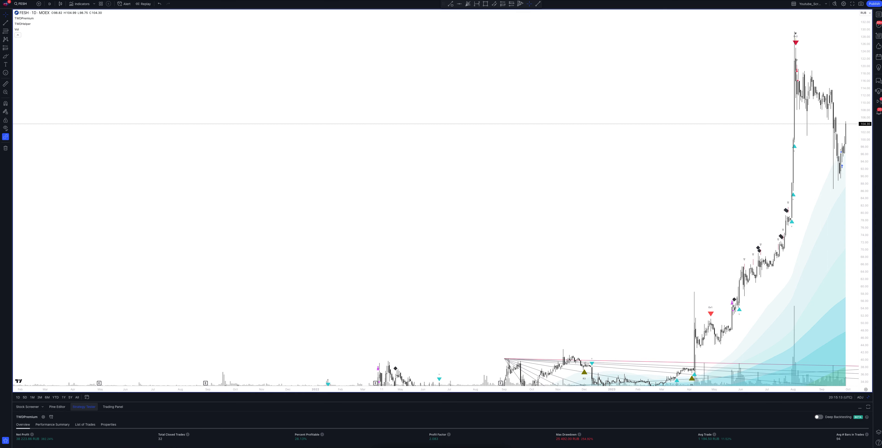
Set the FESH chart to 1-hour candles so TWOPremium recalculates to 30 closed trades.
{"action": "left_click", "coordinate": [50, 4]}
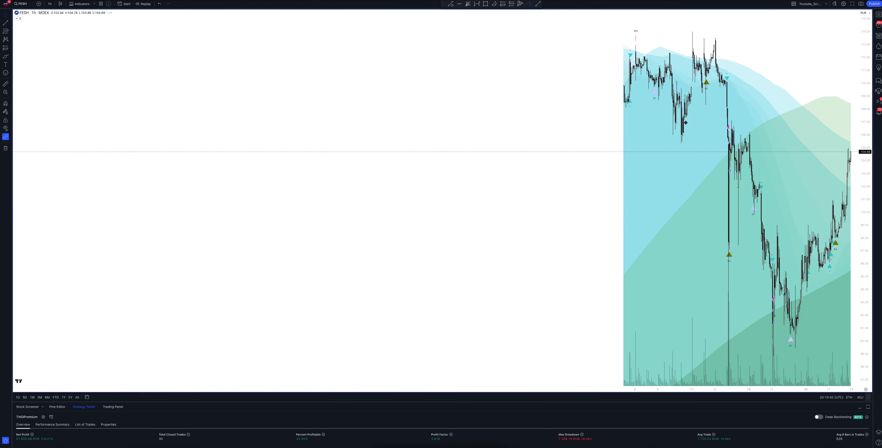
Scroll the hourly FESH chart back through July to reveal the August surge signals.
{"action": "left_click", "coordinate": [49, 4]}
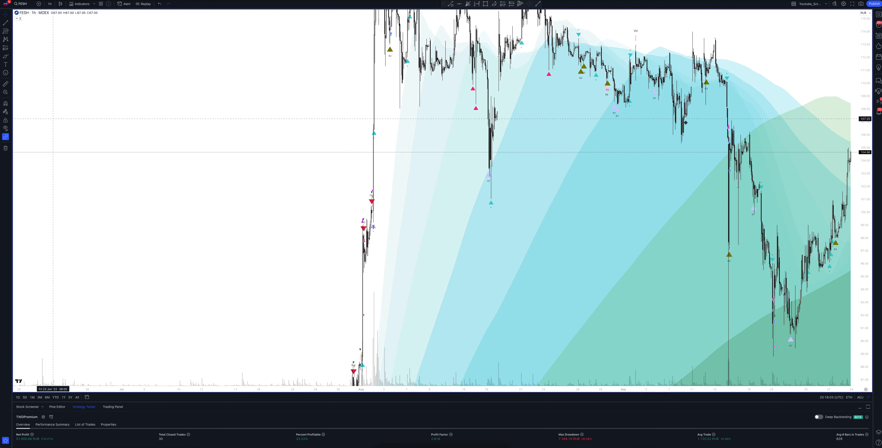
Set the FESH chart to 2-hour candles, recalculating TWOPremium to 32 closed trades.
{"action": "left_click", "coordinate": [49, 4]}
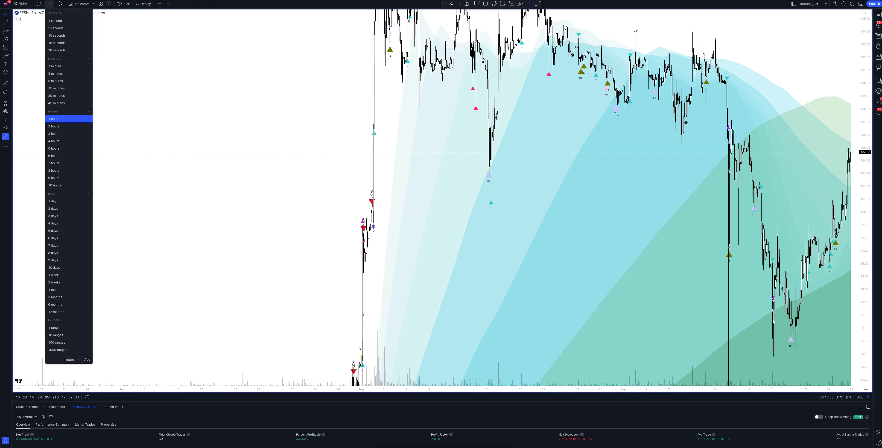
{"action": "left_click", "coordinate": [54, 126]}
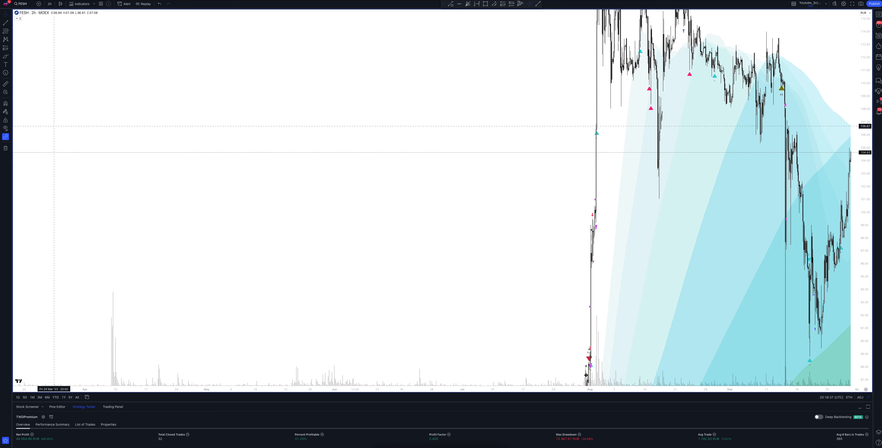
Move the FESH chart to 5-hour candles, with TWOPremium now reporting 27 closed trades.
{"action": "left_click", "coordinate": [49, 3]}
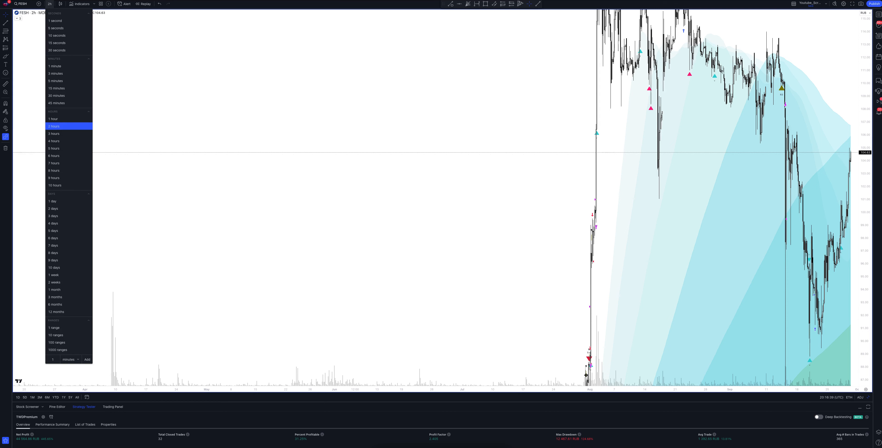
{"action": "left_click", "coordinate": [54, 133]}
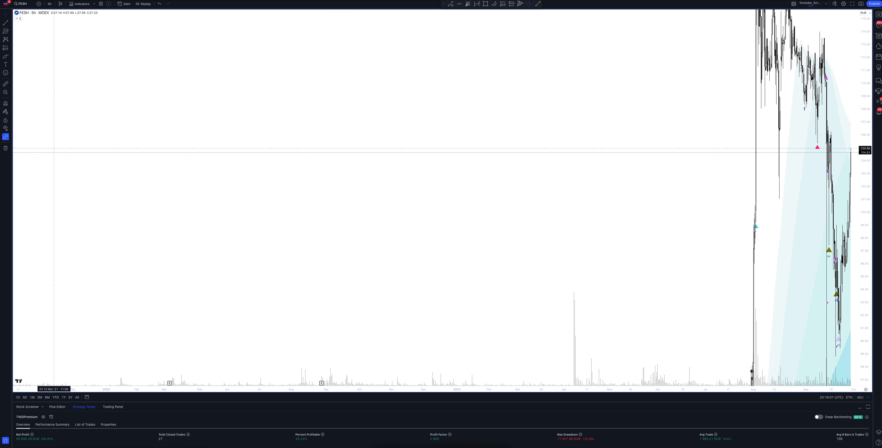
{"action": "left_click", "coordinate": [49, 3]}
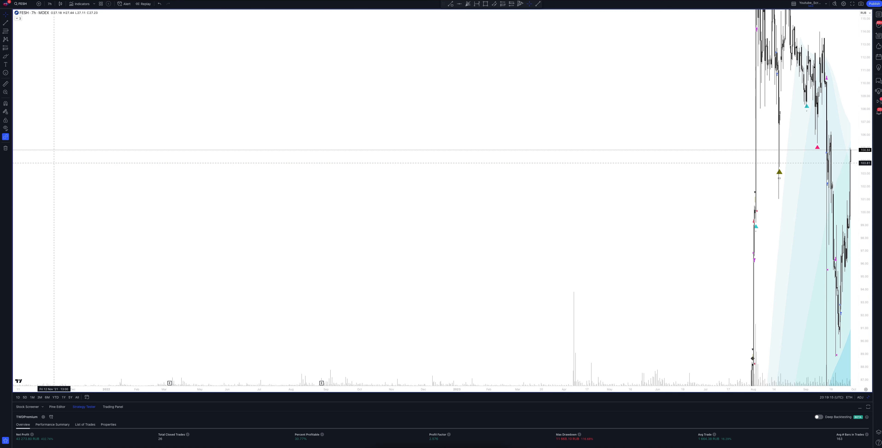
Switch the FESH chart to 8-hour candles, then back down to 1-hour candles.
{"action": "left_click", "coordinate": [49, 4]}
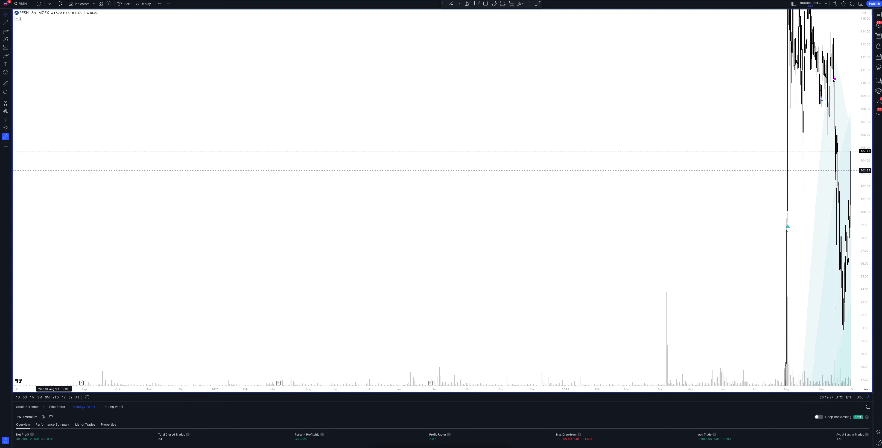
{"action": "left_click", "coordinate": [49, 4]}
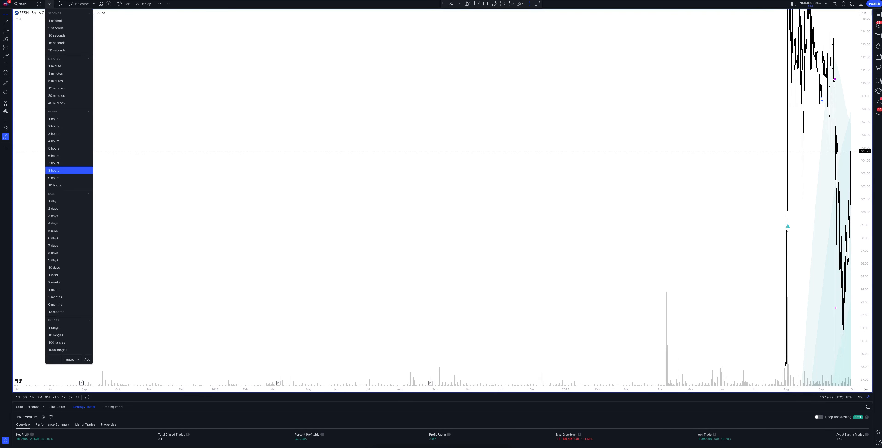
{"action": "left_click", "coordinate": [53, 119]}
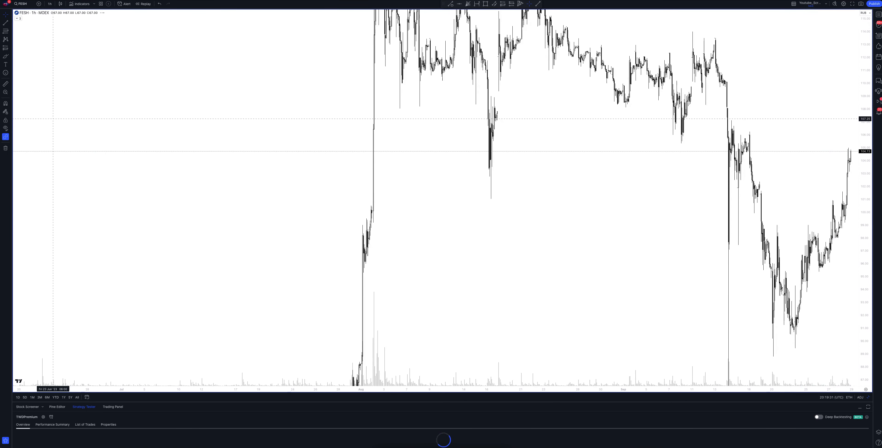